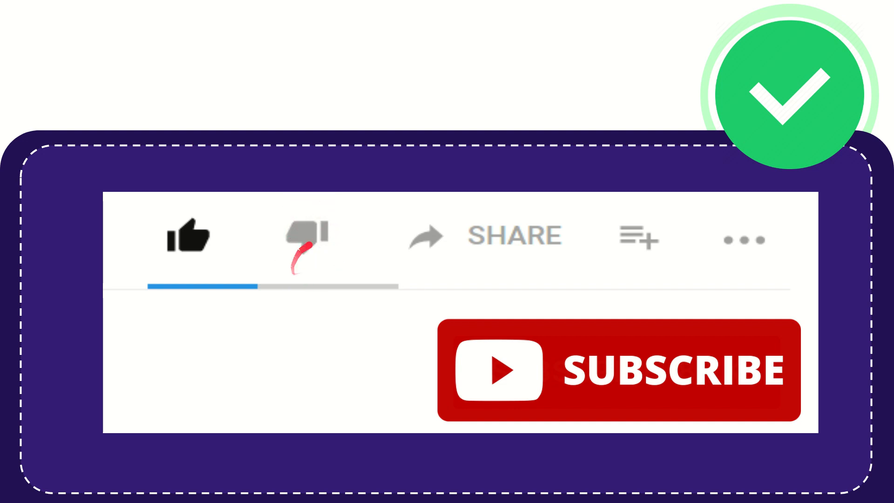
mouse_move(393, 246)
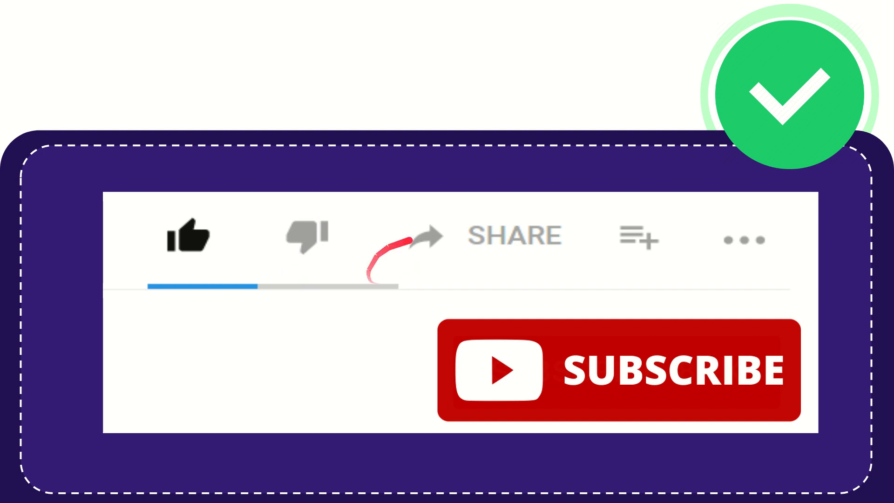
mouse_move(513, 236)
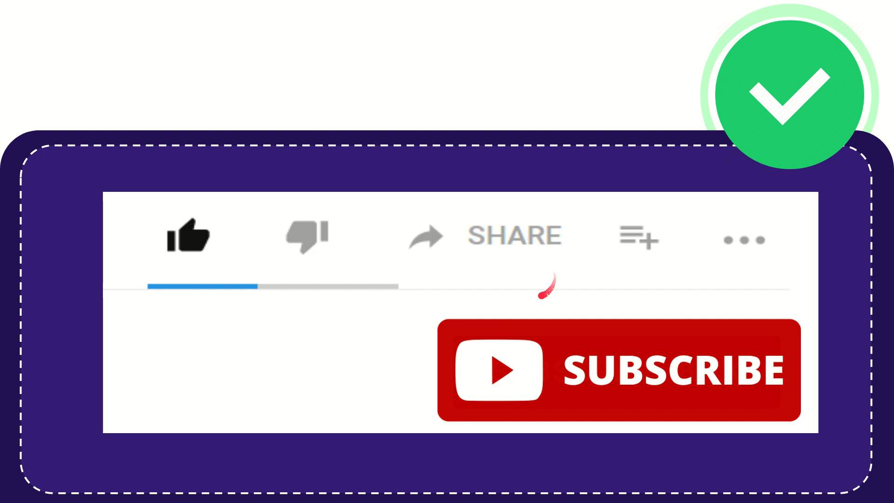
mouse_move(487, 273)
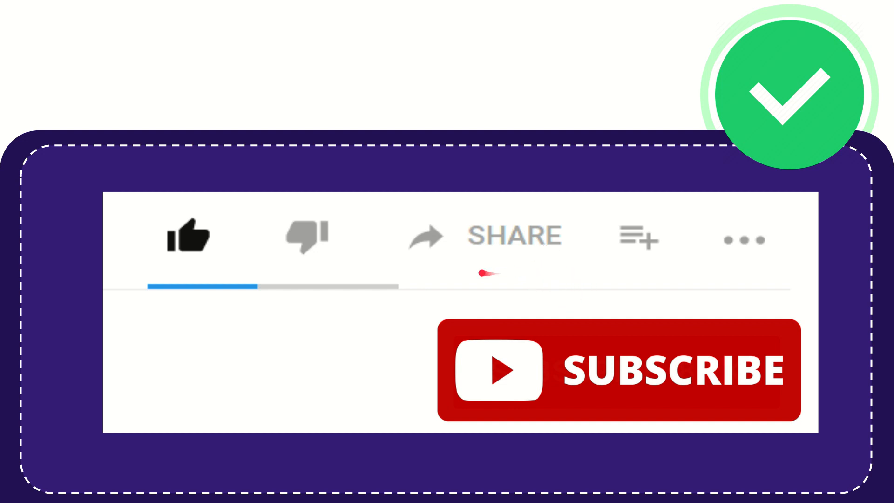